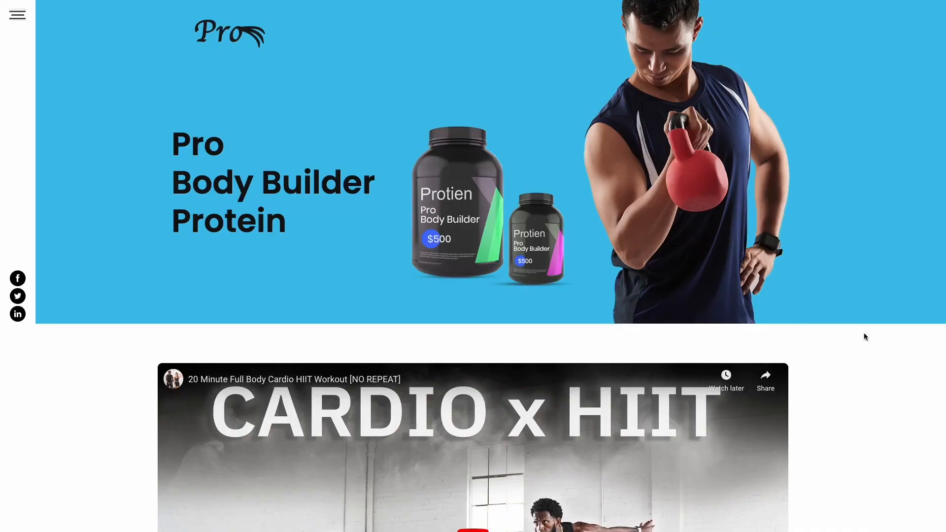
- Scroll past the Framer protein demo site toward the Common Ninja widgets catalog
scroll(down, 3)
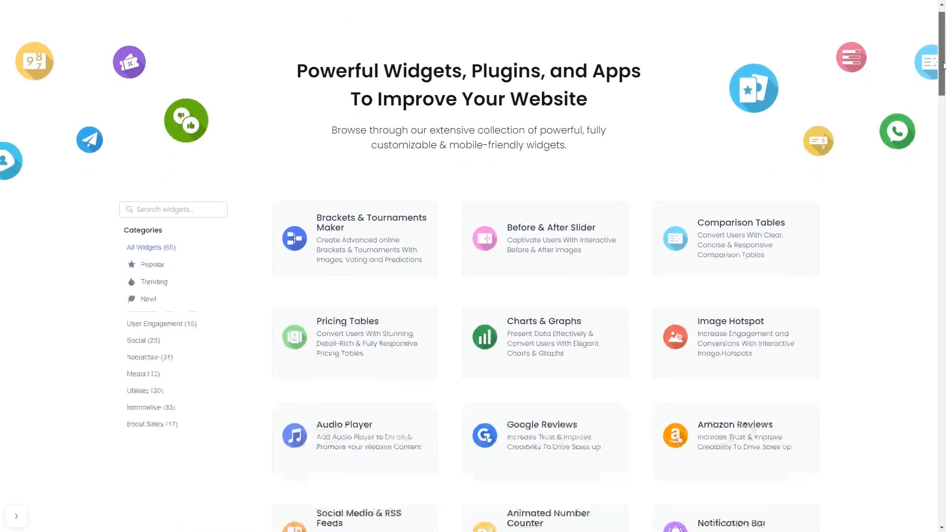
- Launch the Video Carousel editor from the 'Create a Video Carousel' button
scroll(down, 3)
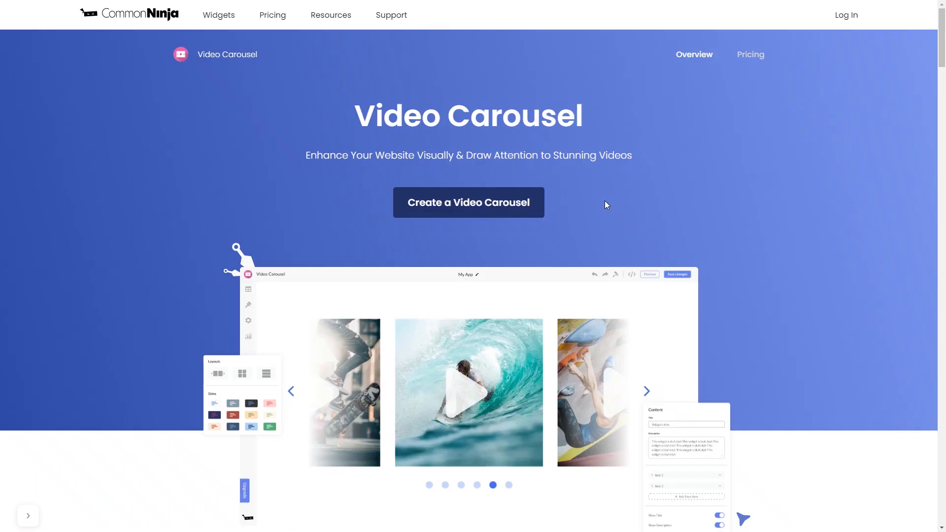
mouse_move(516, 215)
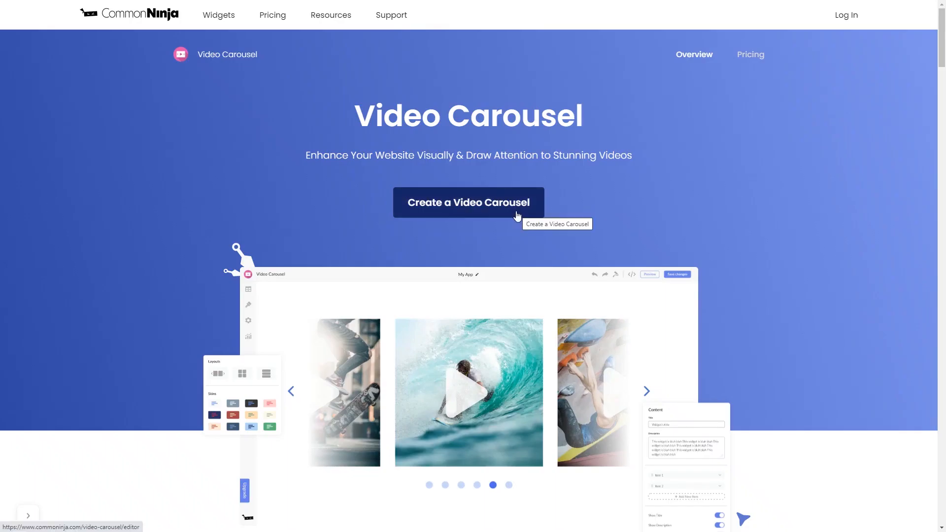
click(469, 202)
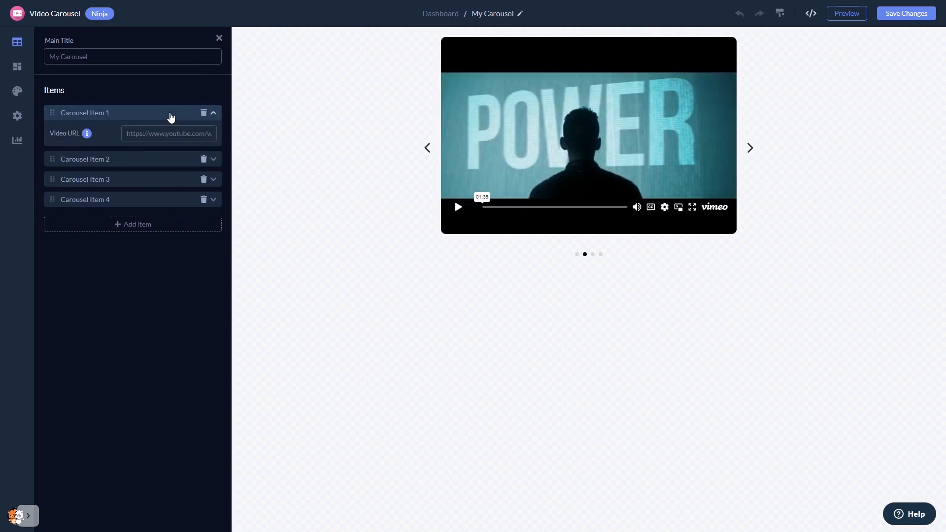
- Pick the fifth layout, a single video with vertical pagination dots, after trying the third
click(749, 148)
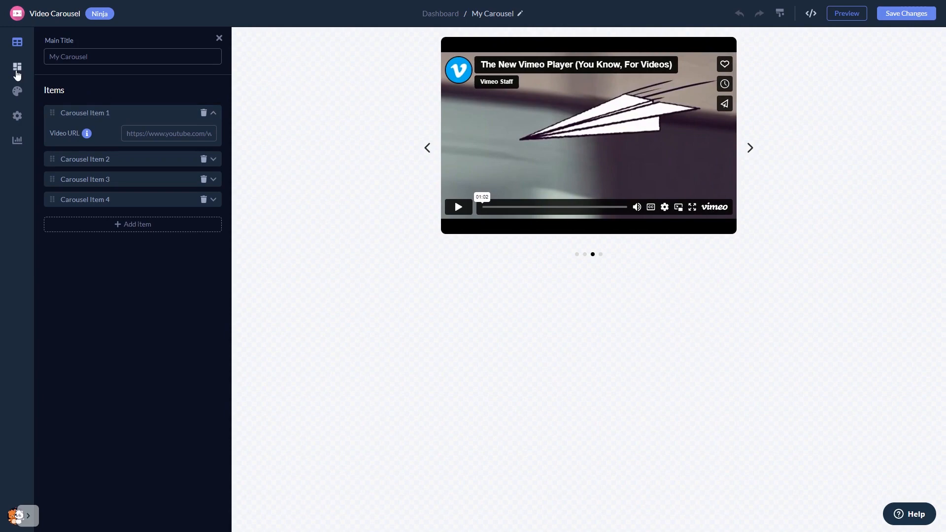
click(17, 67)
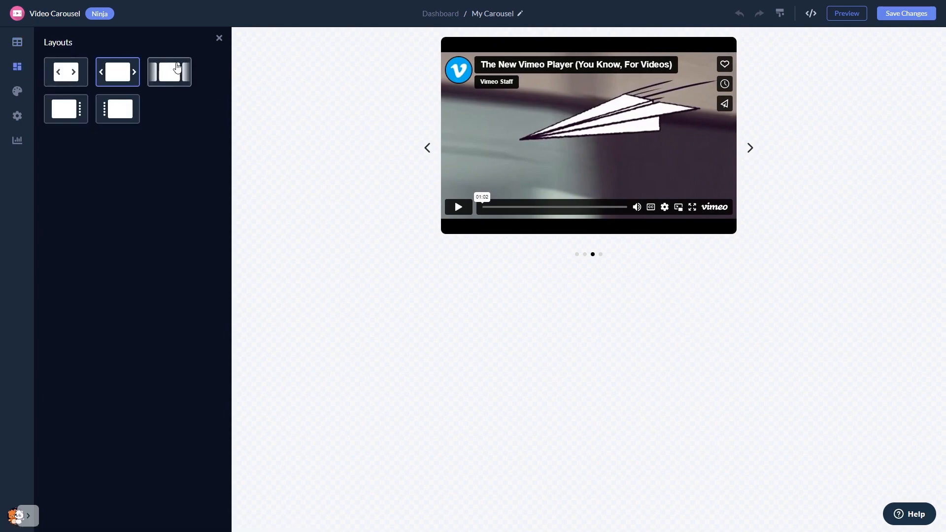
click(170, 71)
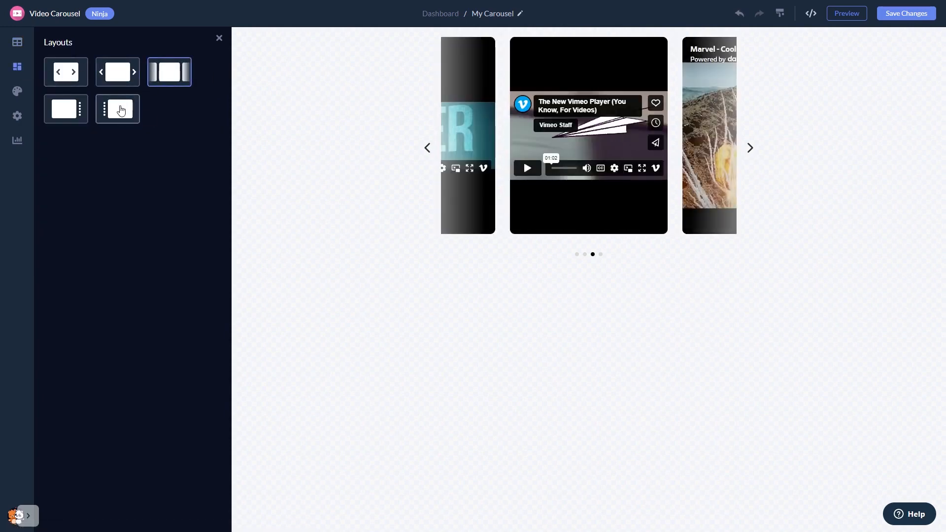
click(117, 110)
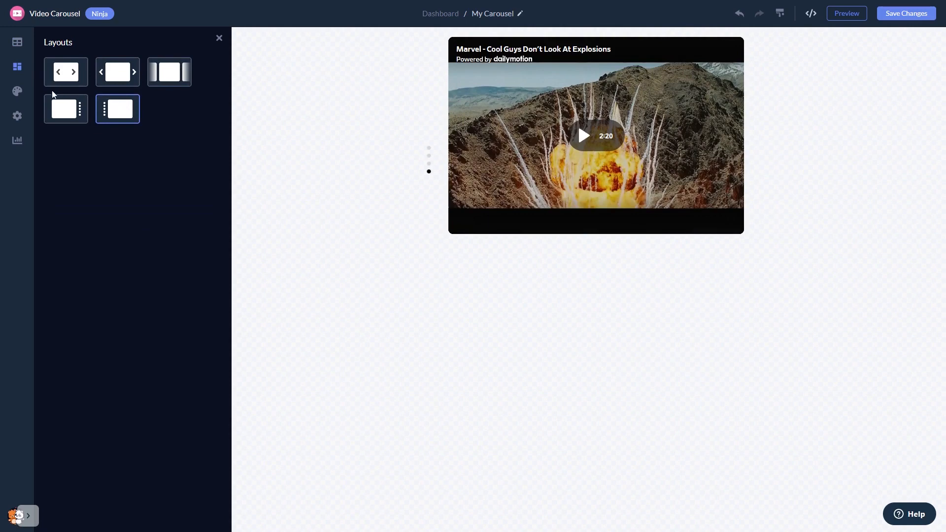
click(17, 91)
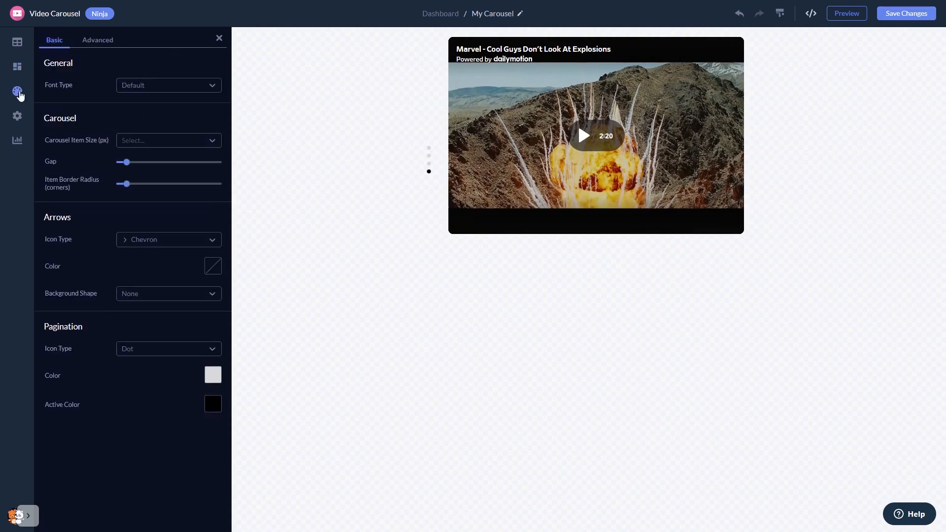
mouse_move(18, 116)
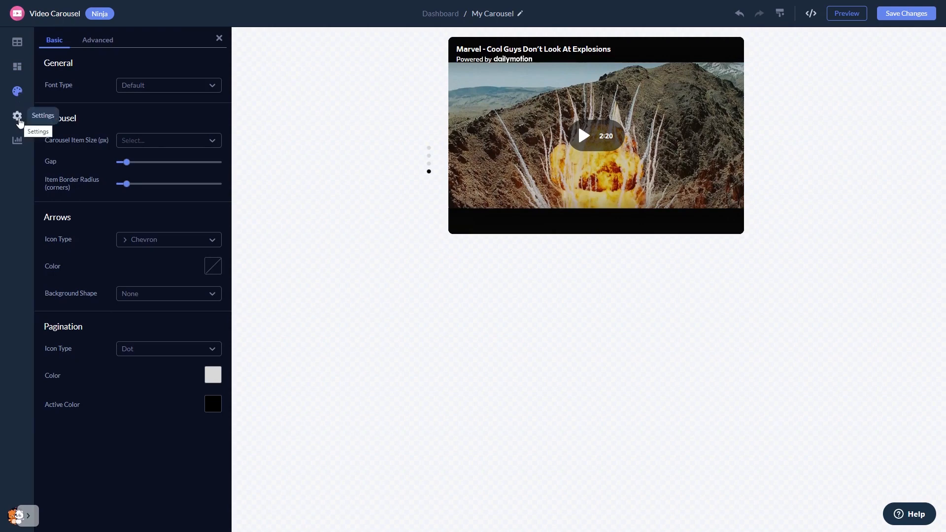
- Review the carousel's Loop and Visibility settings, then go back to the Dashboard
click(17, 116)
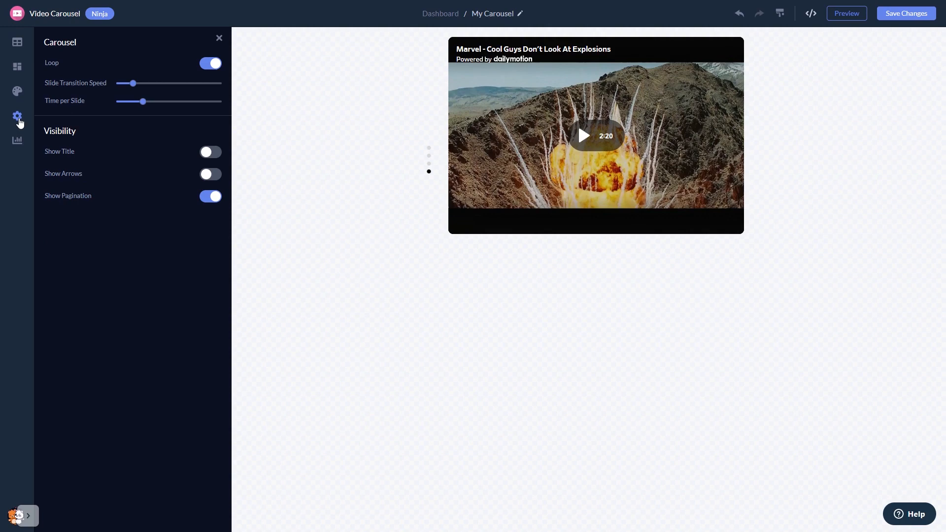
mouse_move(745, 255)
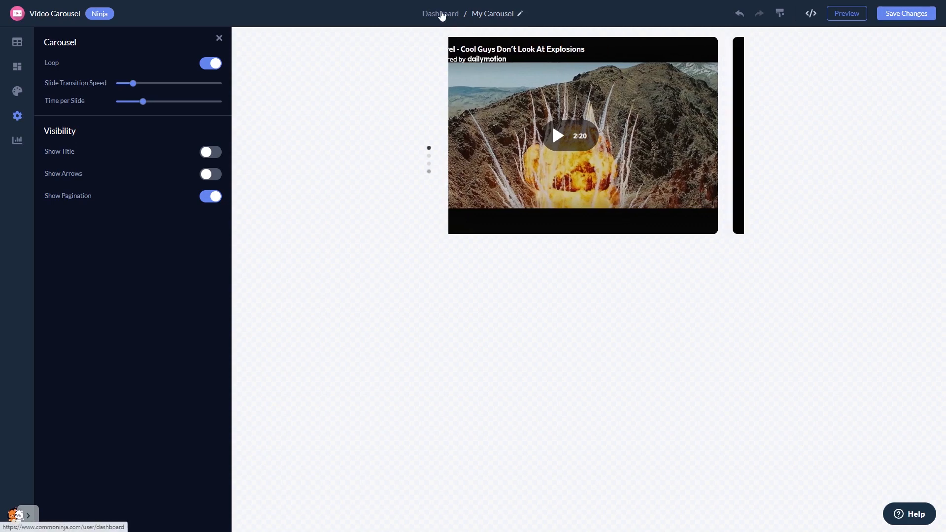
click(441, 13)
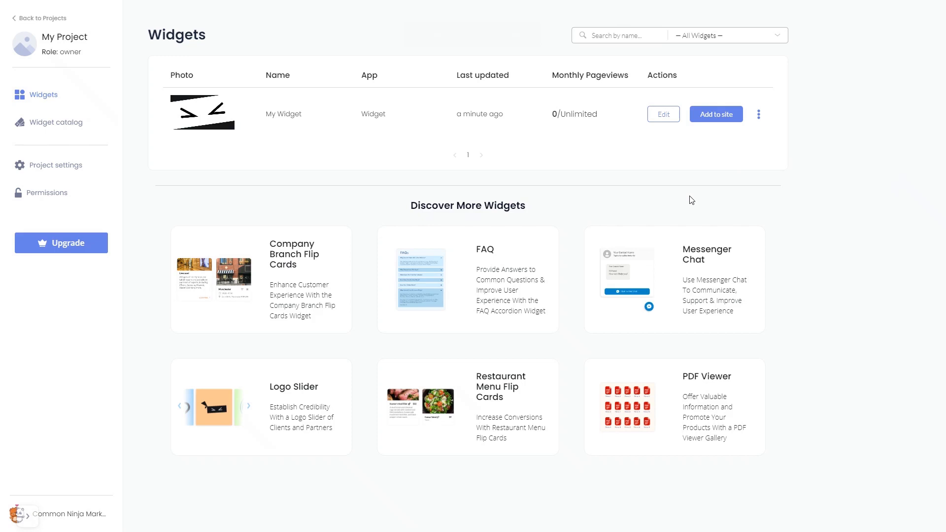
mouse_move(717, 140)
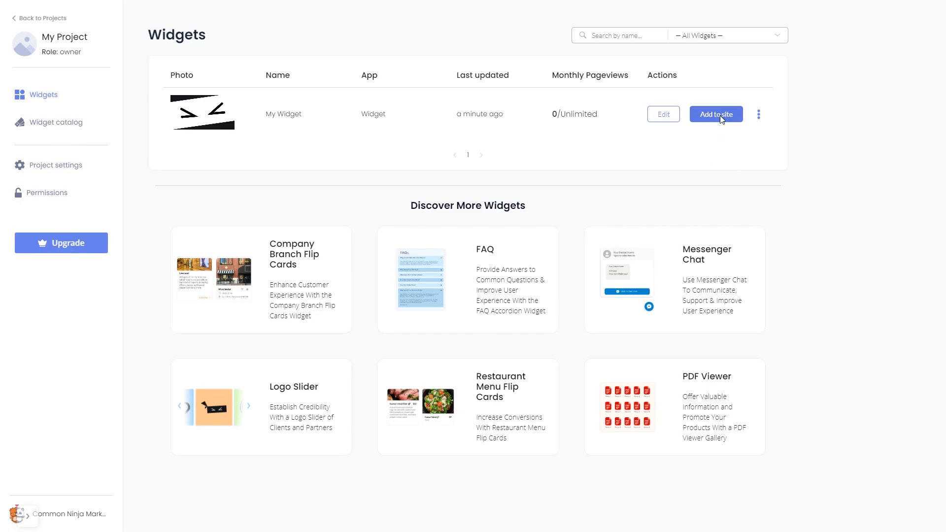
- Copy the widget's installation code from the 'Add to site' dialog
click(716, 113)
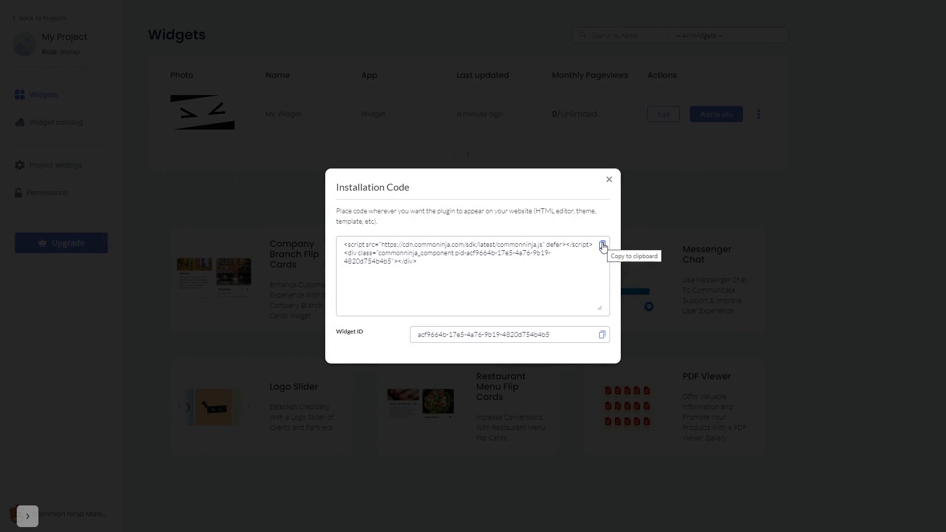
click(602, 246)
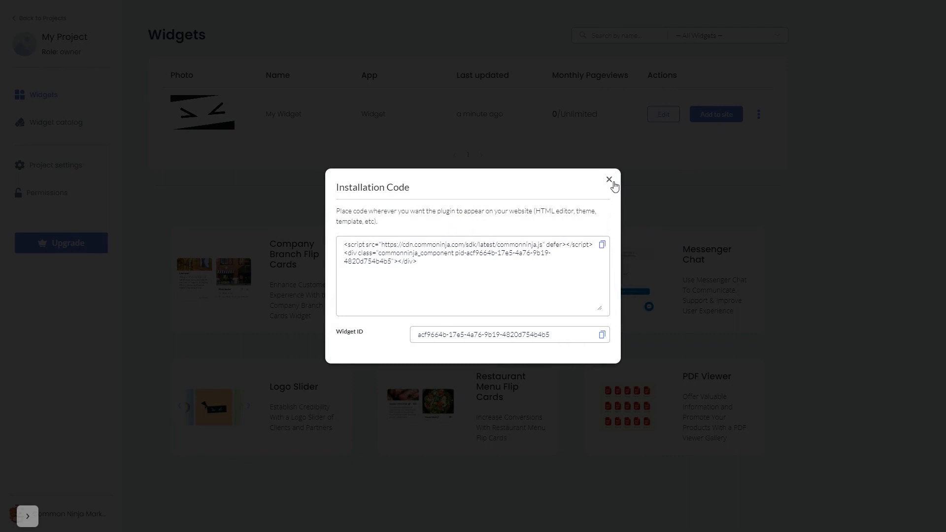
click(610, 180)
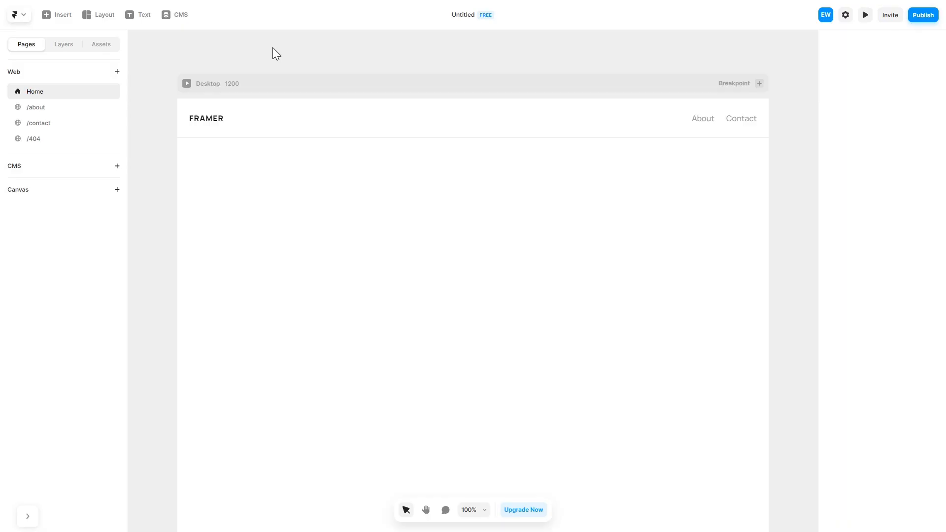
mouse_move(62, 15)
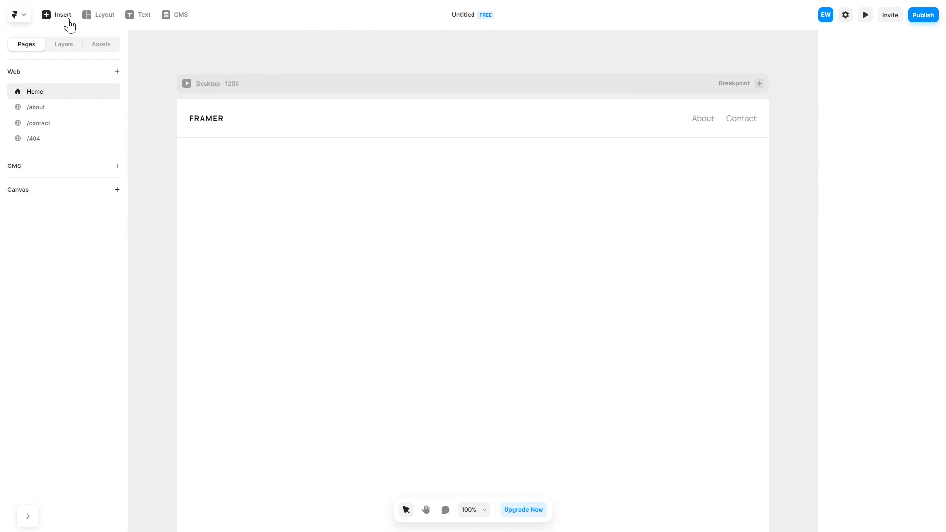
- Add an HTML Embed to the Framer home page with the widget code, then preview
click(62, 15)
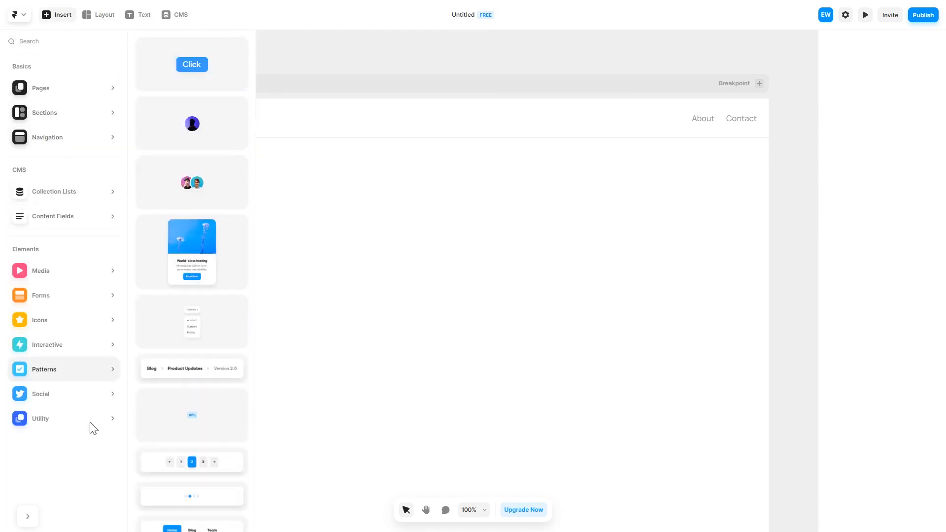
click(39, 418)
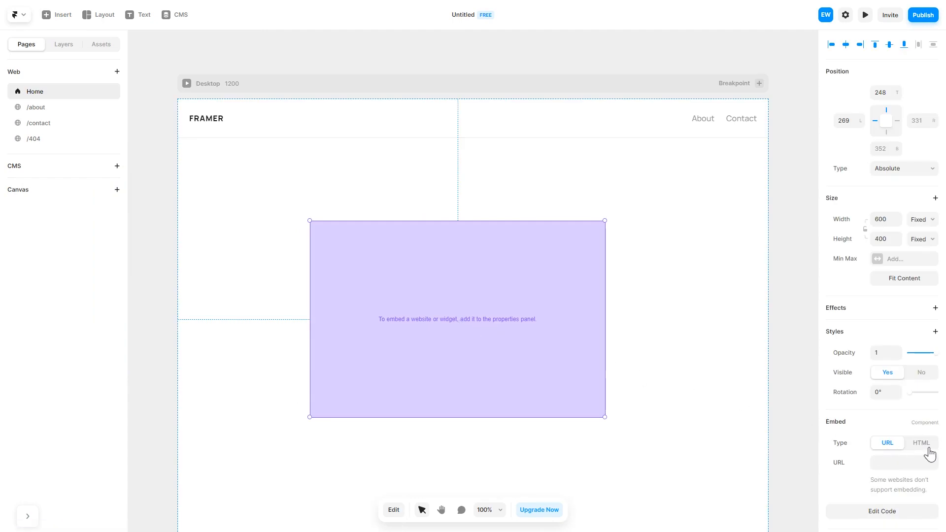
click(921, 443)
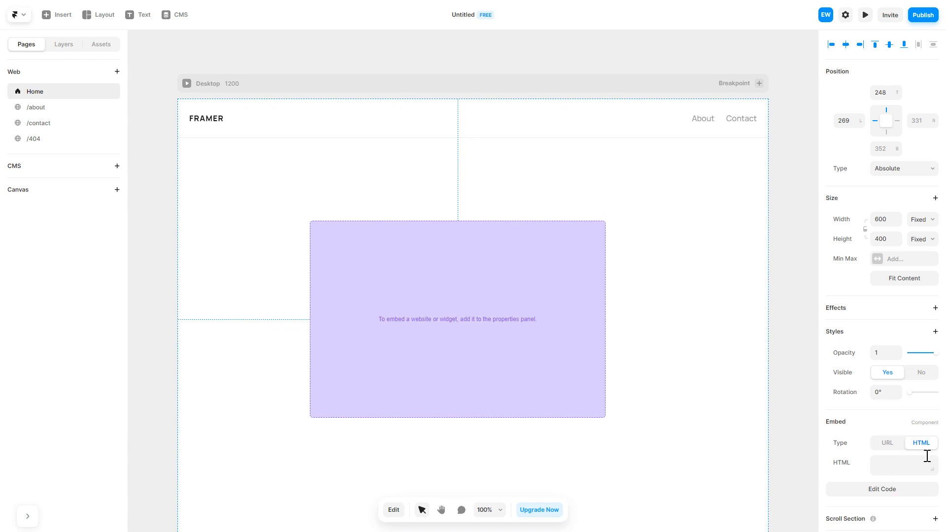
text(<div id="...e9581cf2afd3"></div>)
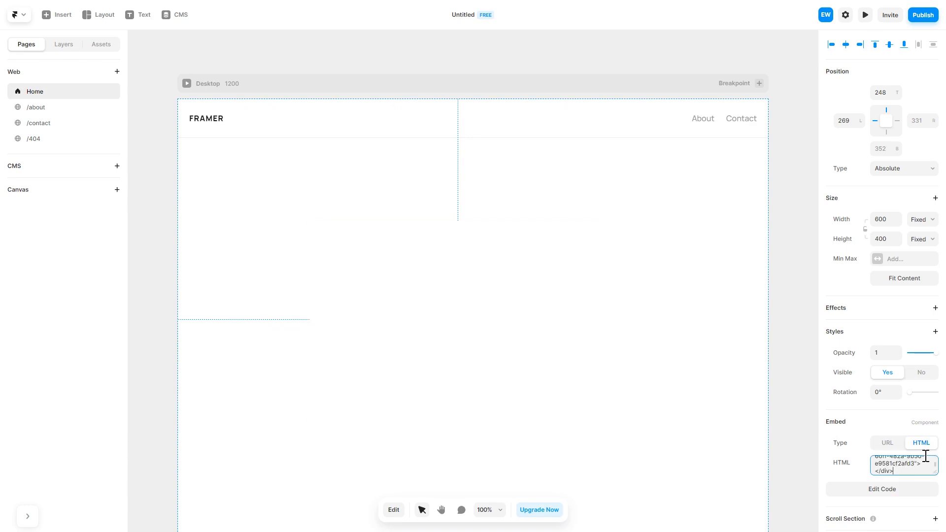
click(865, 14)
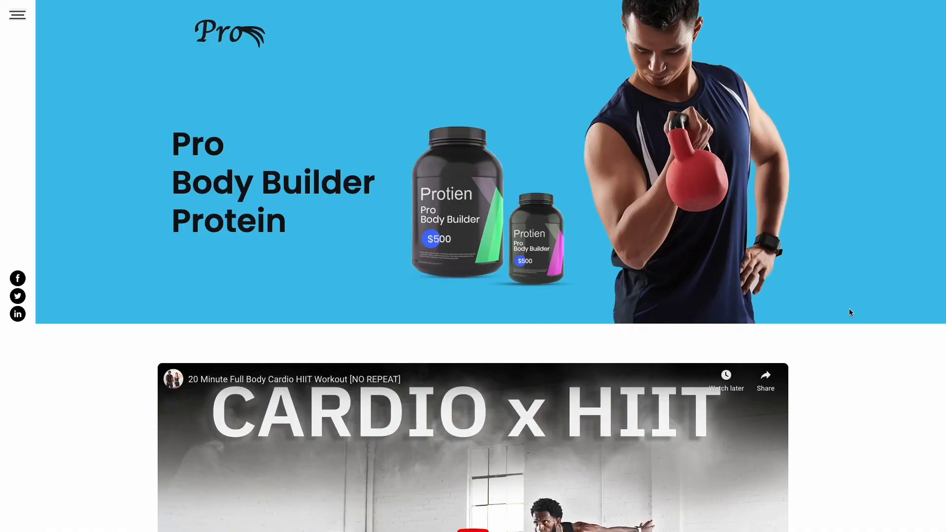
scroll(down, 3)
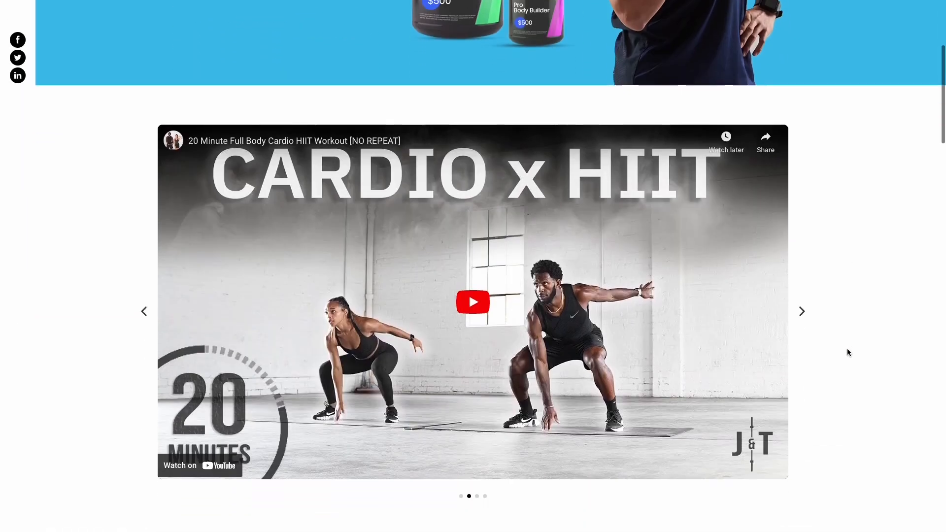